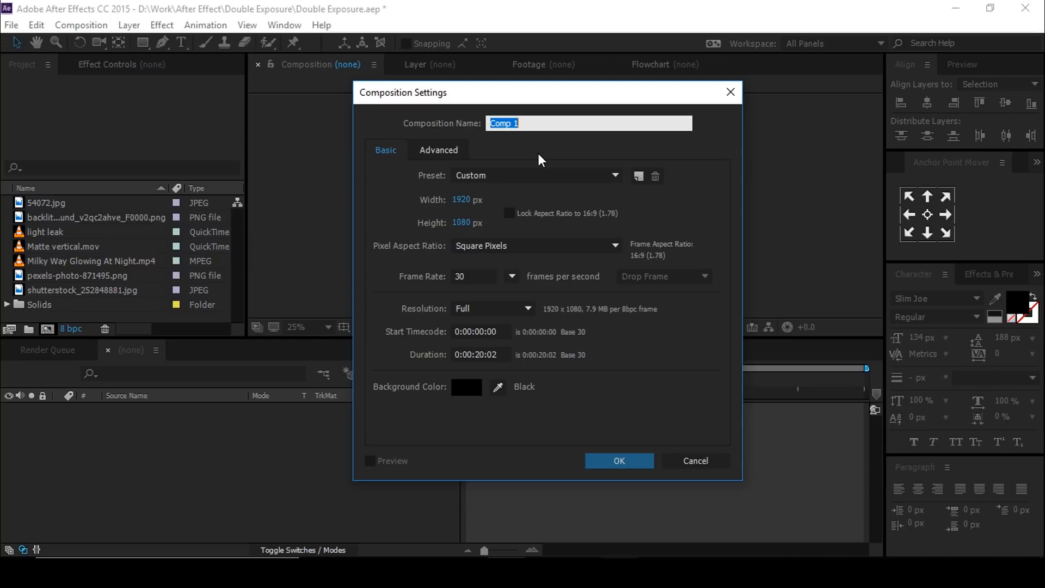
- Name the new 1920×1080, 30 fps composition 'main comp' and confirm it
text(main)
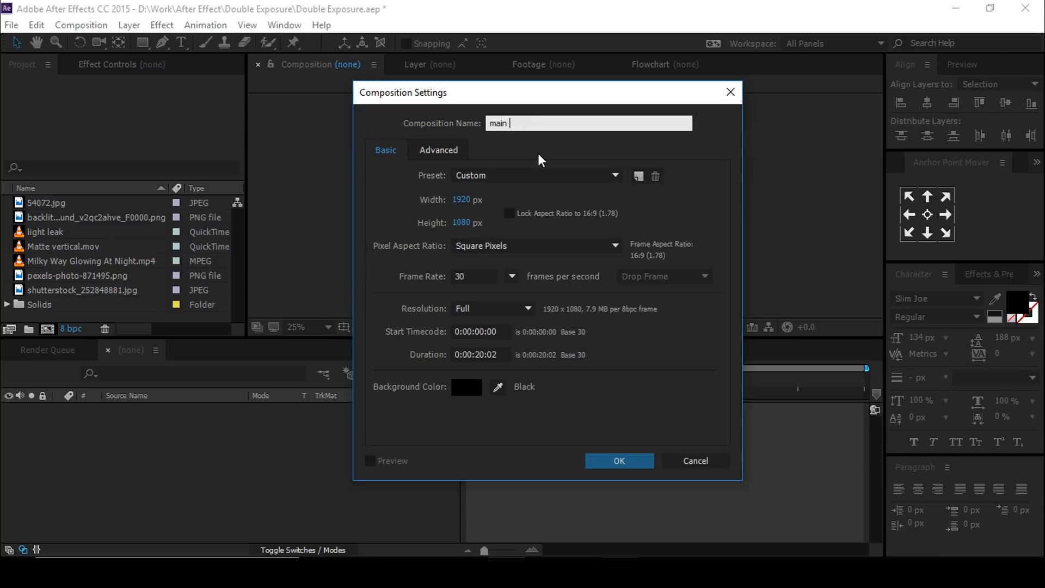
text(com)
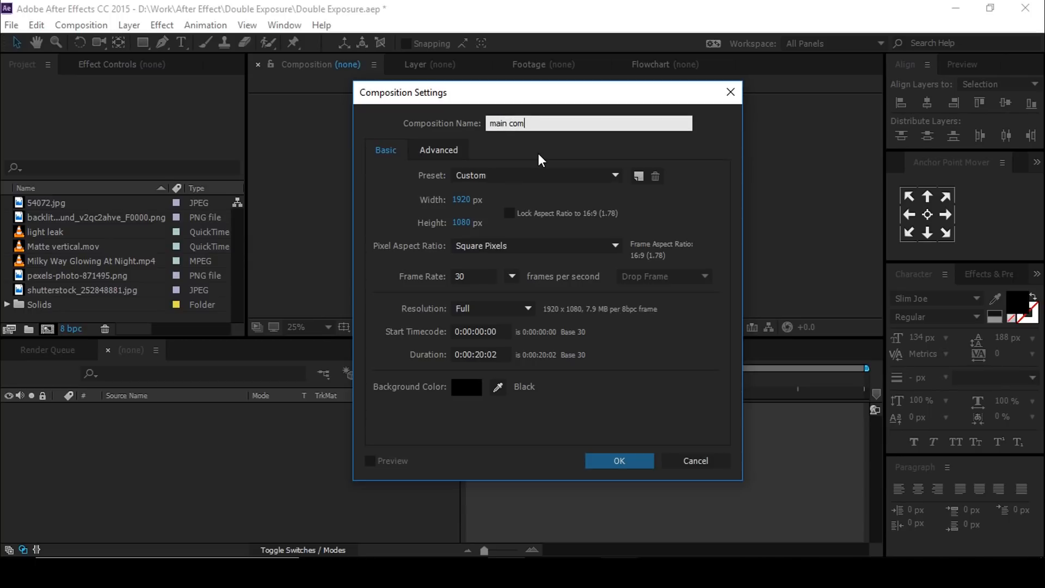
text(p)
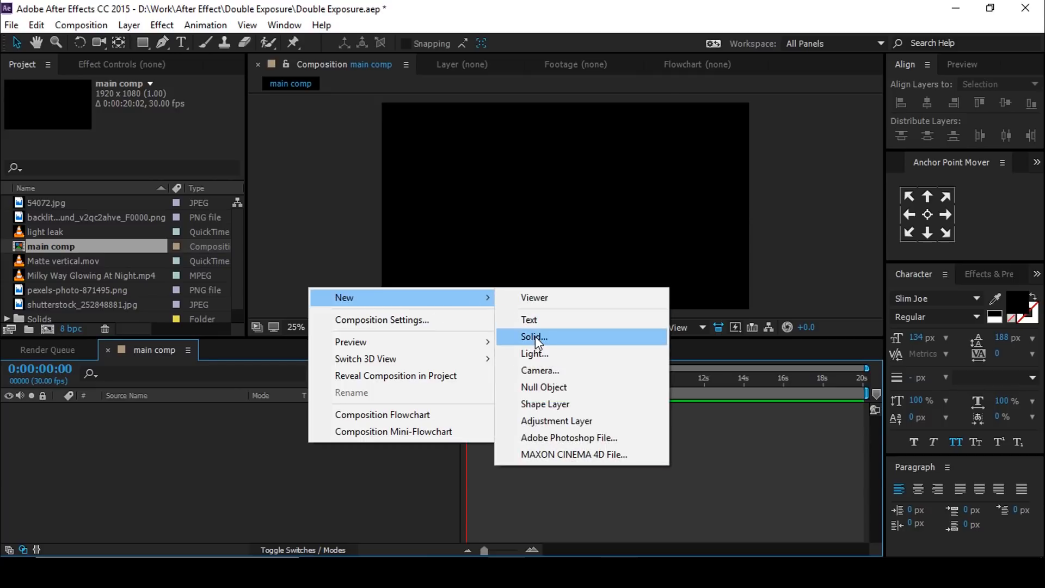
- Add a white solid 'bg', then layer pexels-photo-871495.png and 54072.jpg above it
click(532, 338)
text(bg)
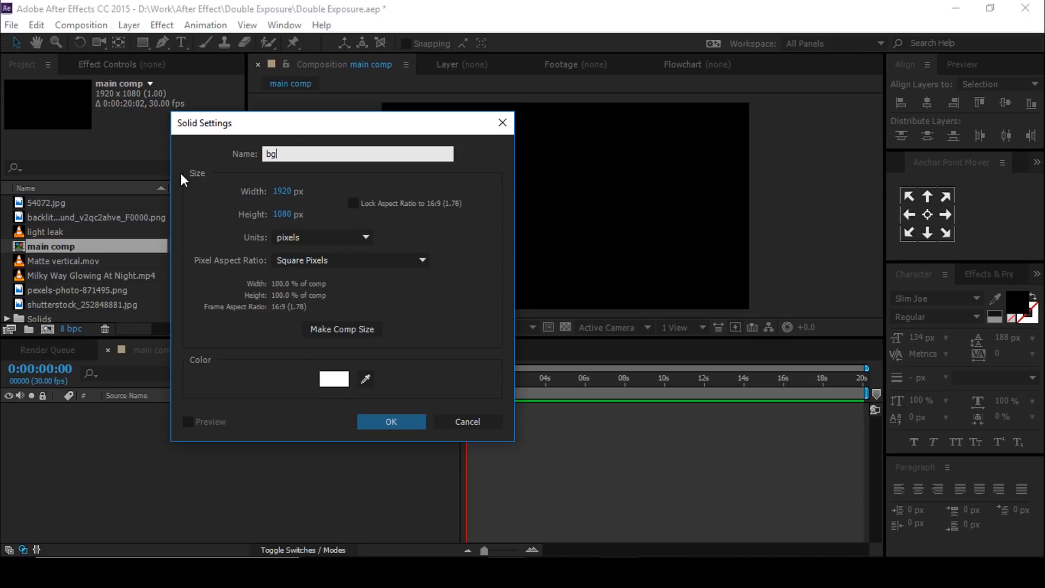
click(391, 421)
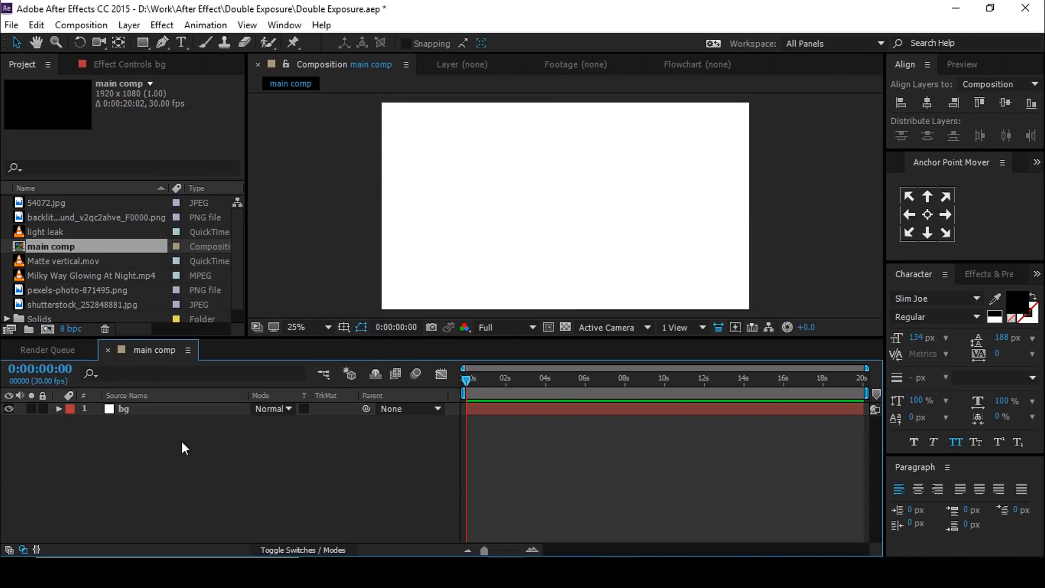
click(50, 203)
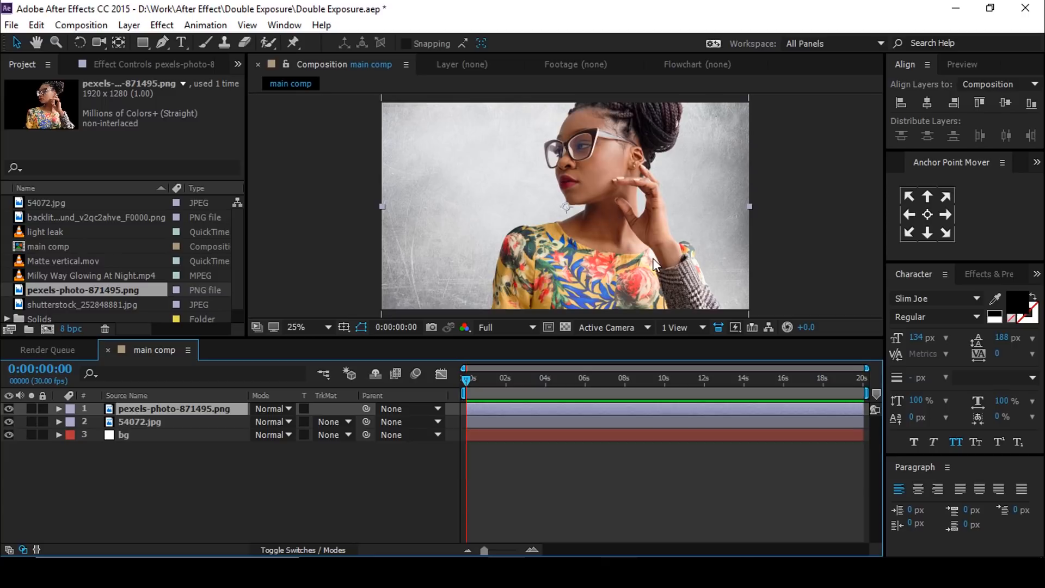
- Pre-compose the portrait as 'image 1' and the Milky Way clip as 'exposure 1'
right_click(176, 408)
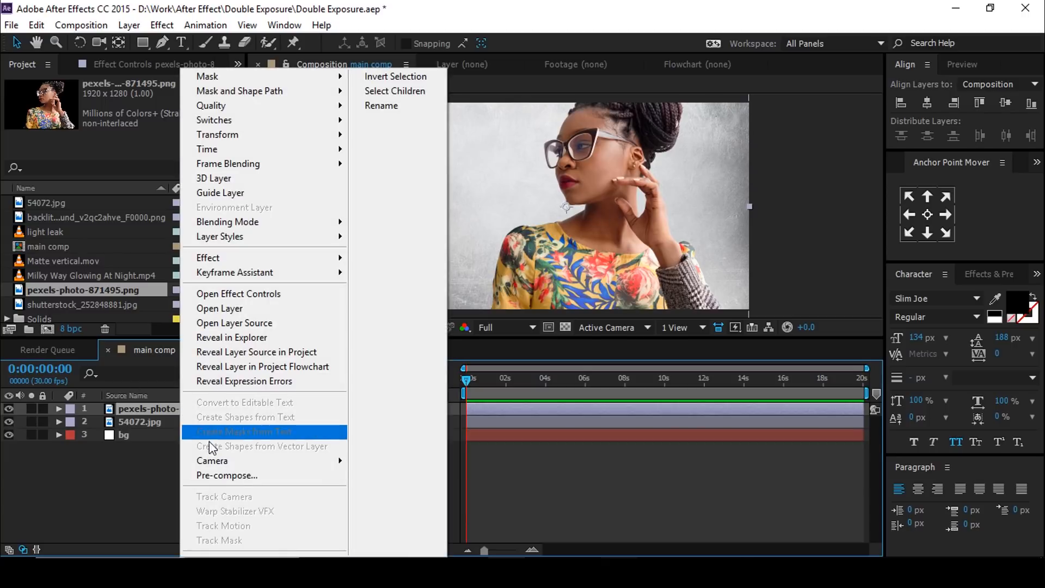
click(226, 476)
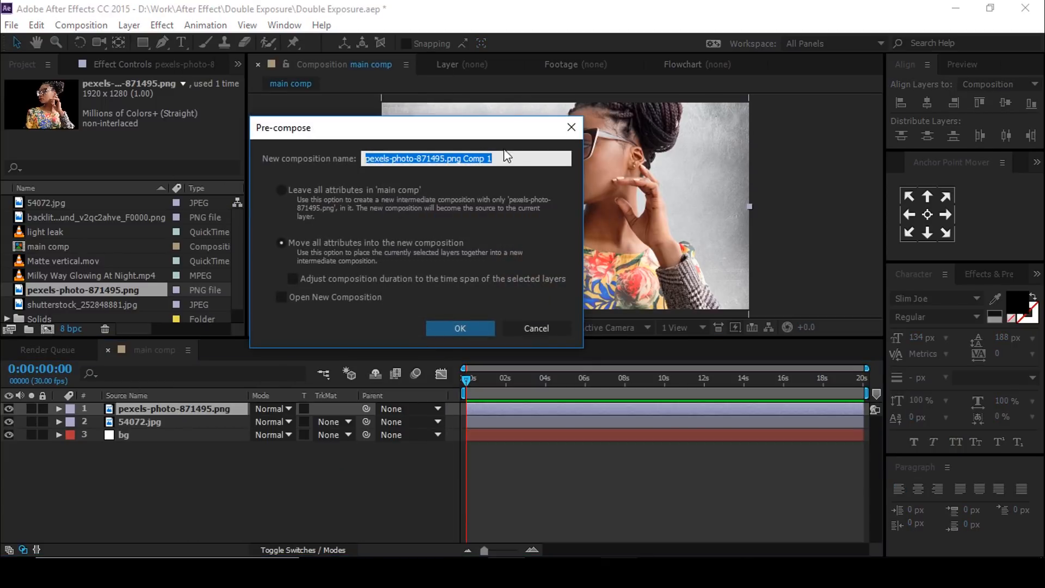
text(image 1)
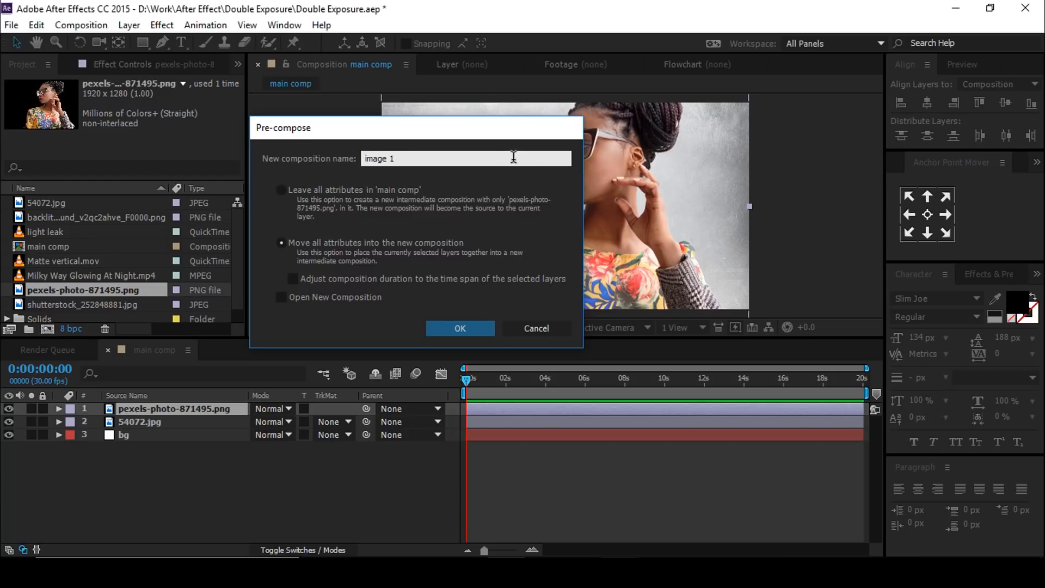
click(460, 328)
text(exposure)
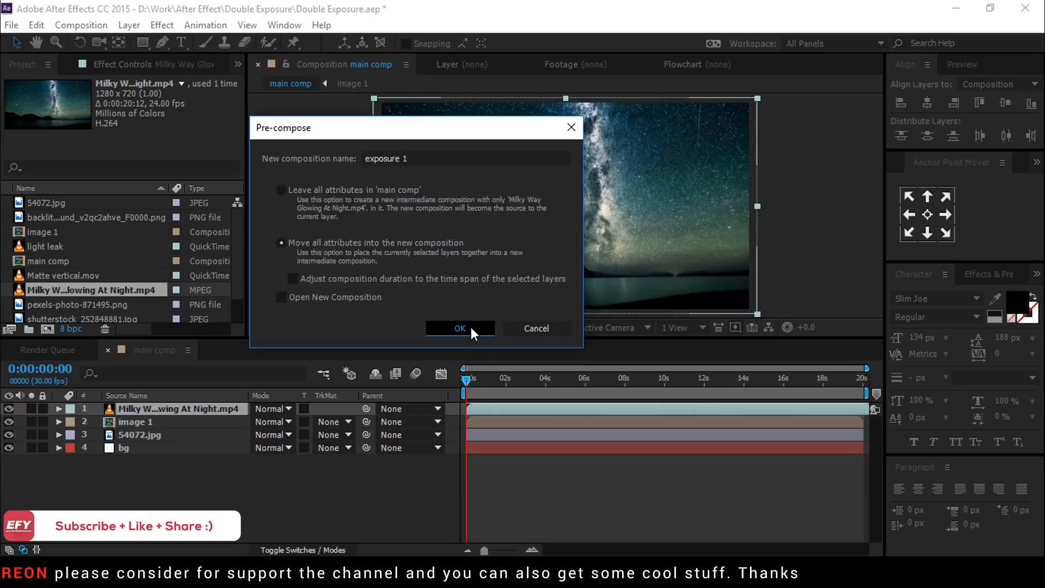
click(459, 328)
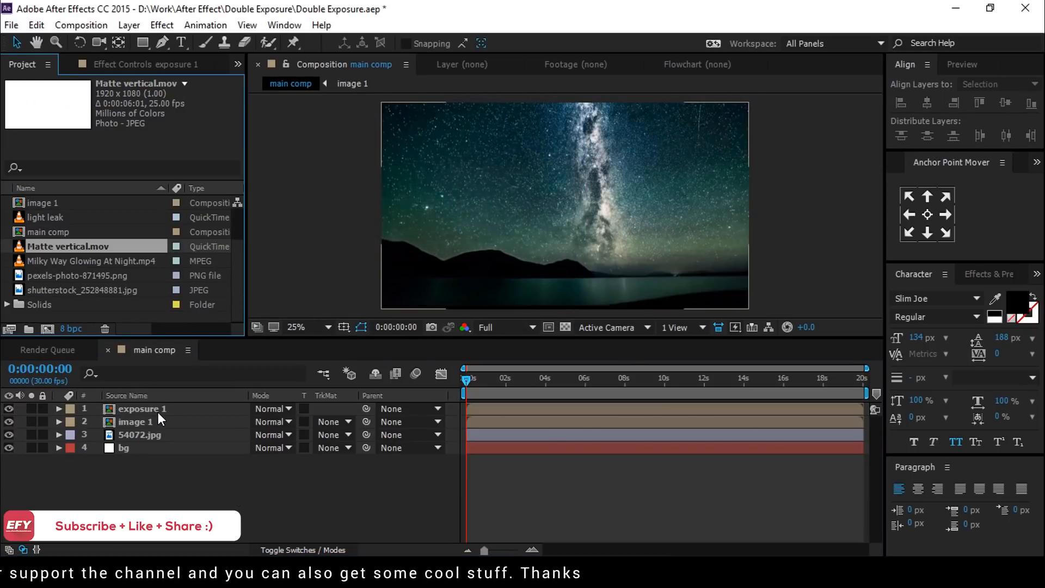
- Inside exposure 1, keyframe the Milky Way Scale up from 0s to 5s and add Matte vertical.mov on top
double_click(140, 409)
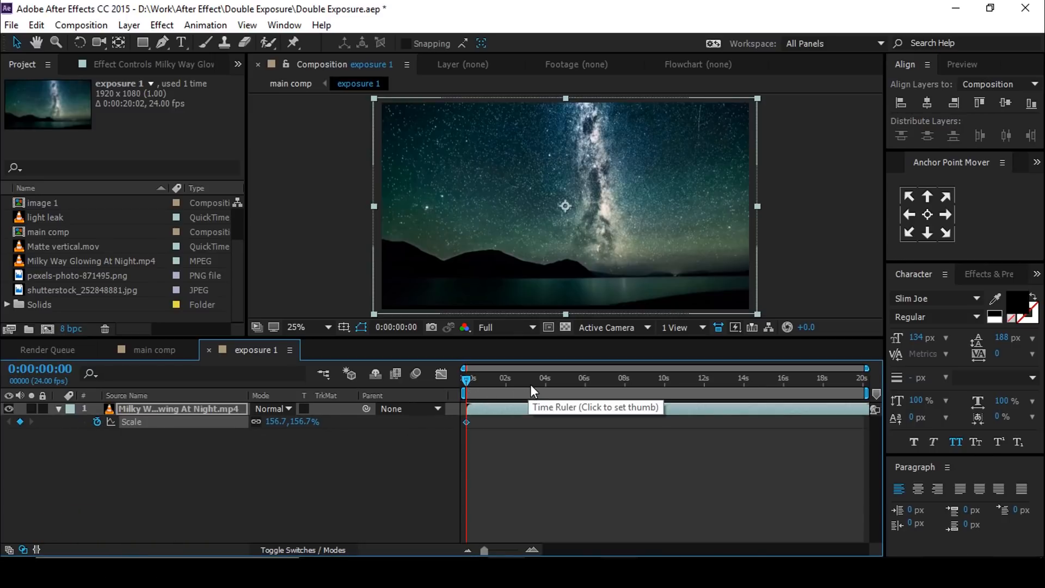
click(561, 377)
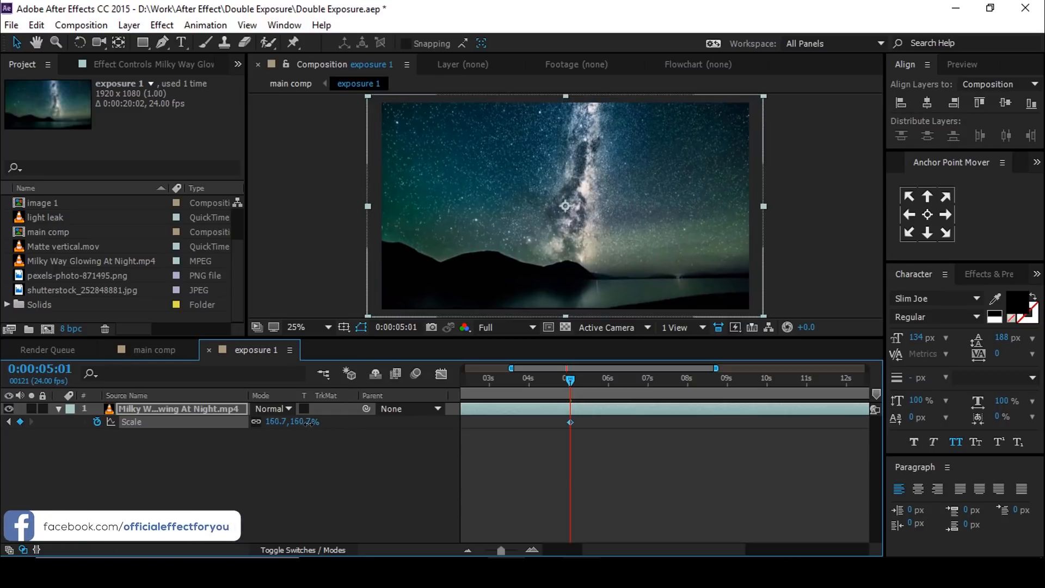
drag(292, 422, 314, 422)
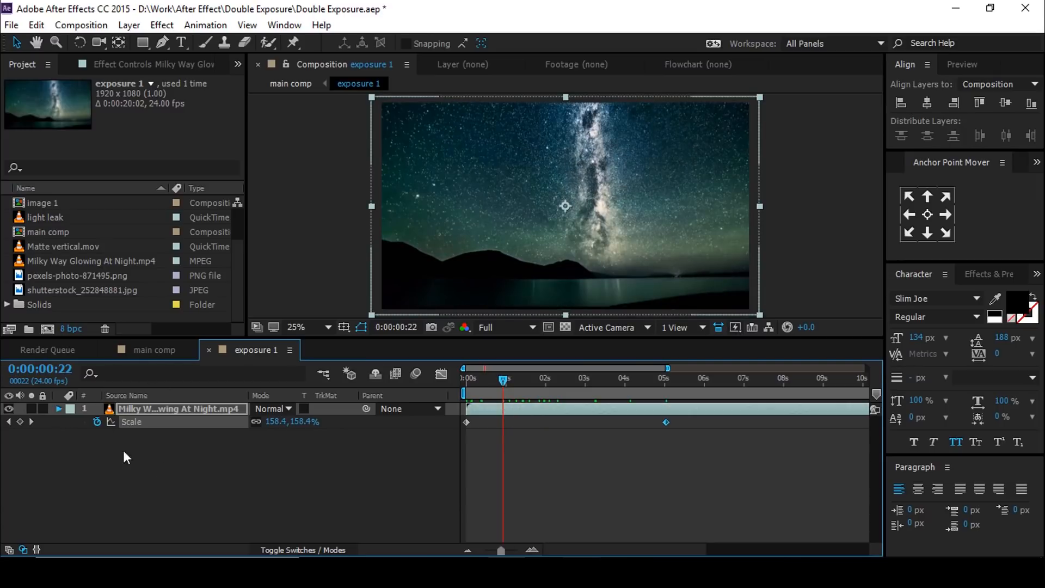
click(67, 246)
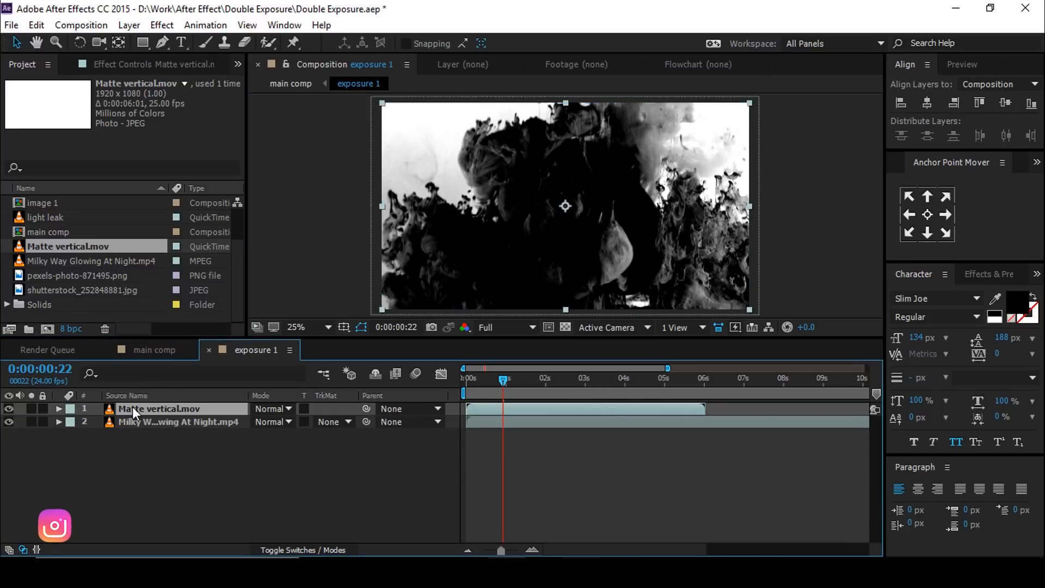
- Set the Milky Way layer's track matte to Luma Inverted Matte 'Matte vertical.mov' and return to main comp
click(333, 423)
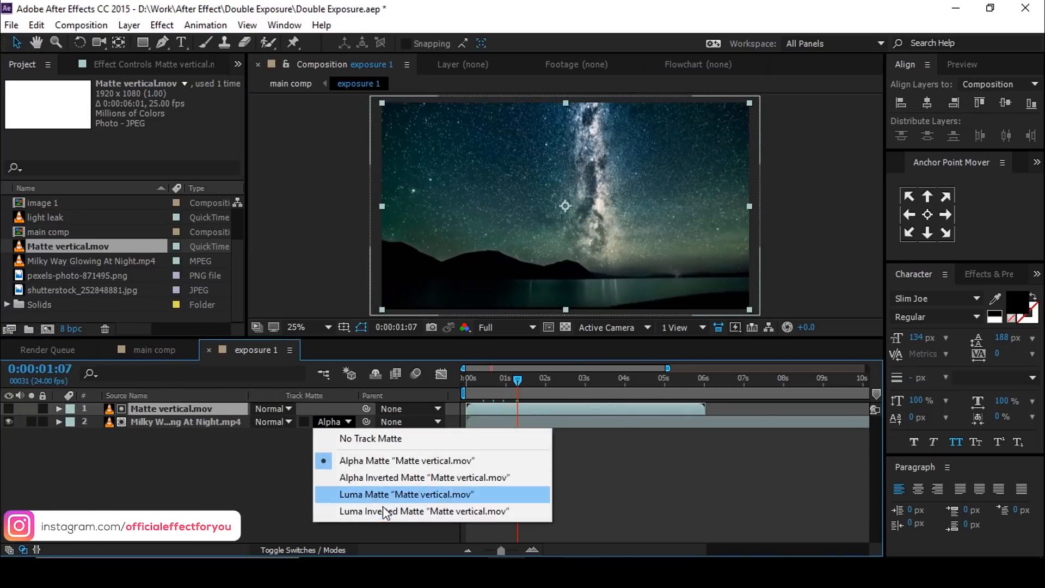
click(426, 511)
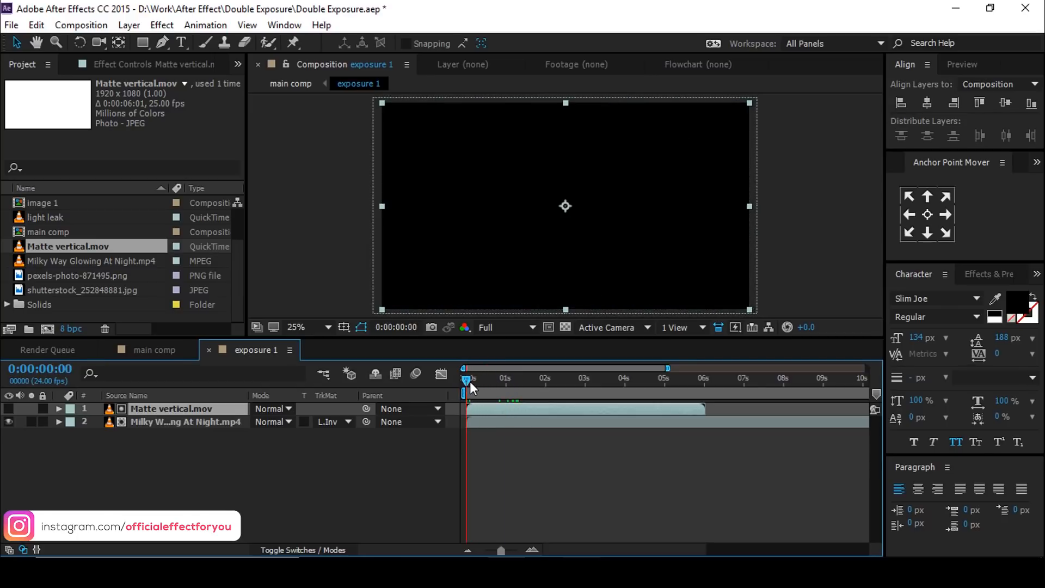
drag(465, 380, 479, 380)
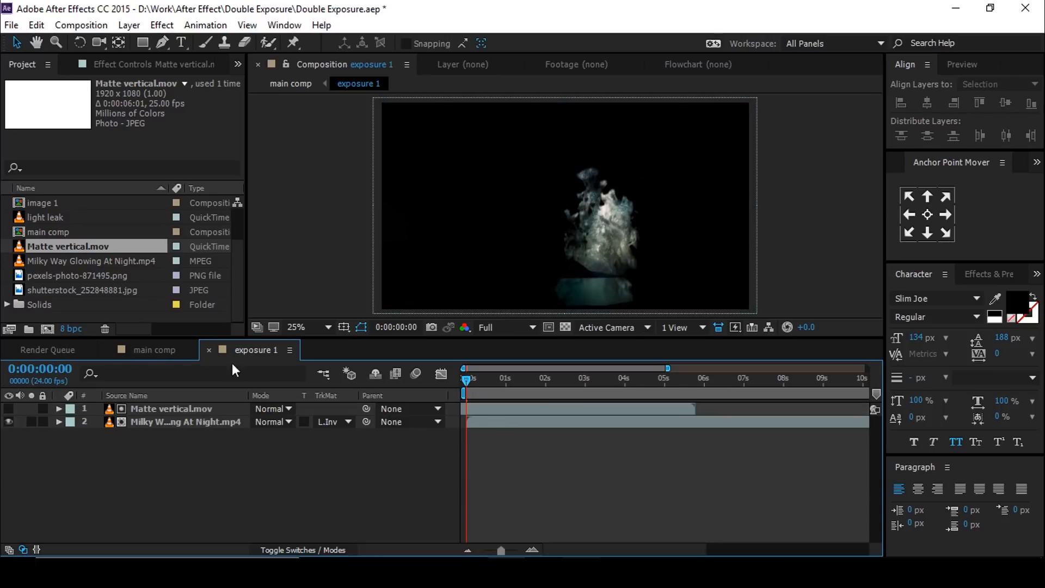
click(154, 350)
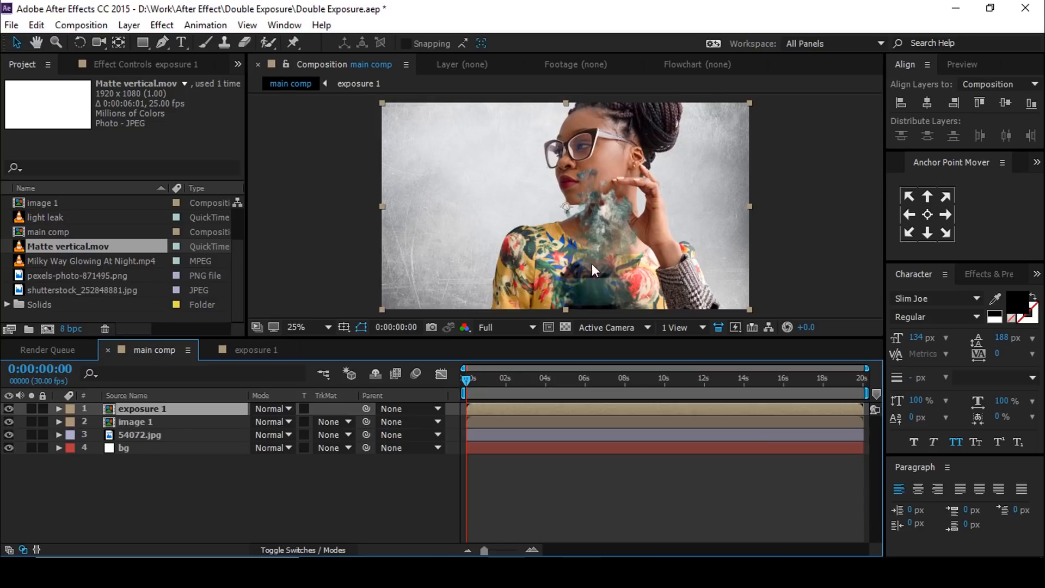
mouse_move(212, 494)
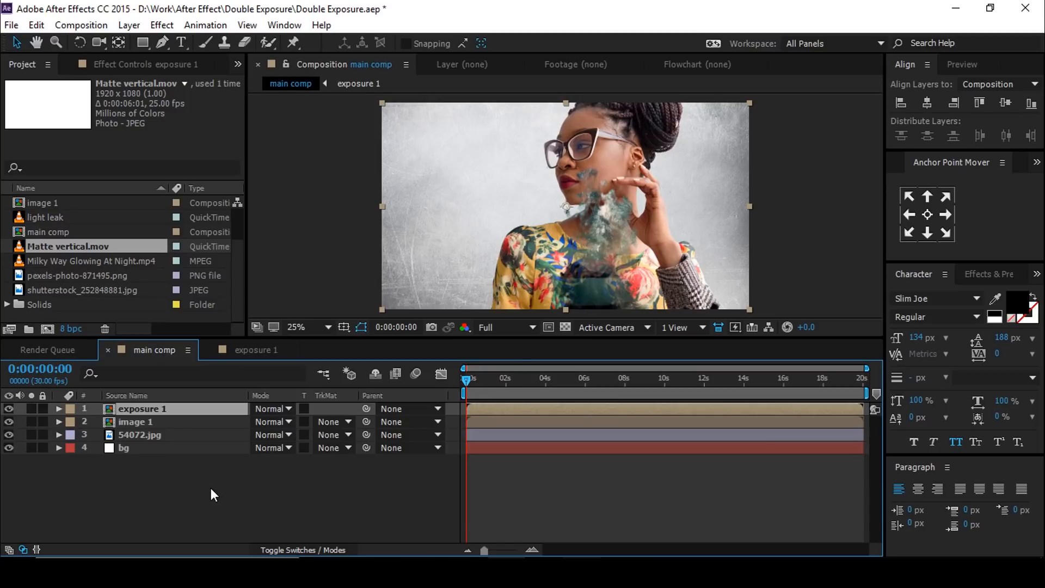
- Move image 1 above exposure 1 and set exposure 1's track matte to Alpha Matte 'image 1'
click(136, 422)
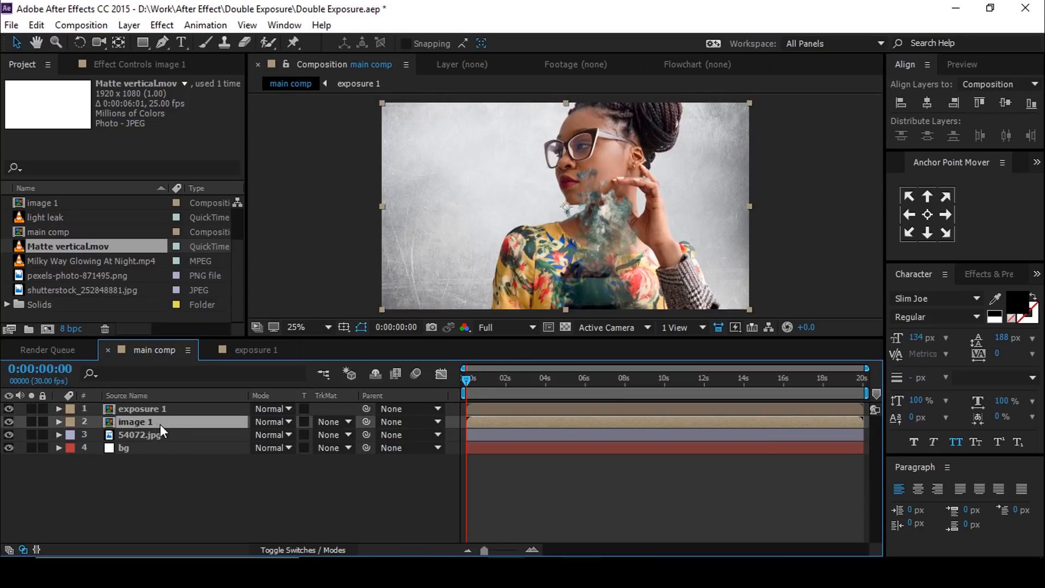
drag(160, 409, 160, 422)
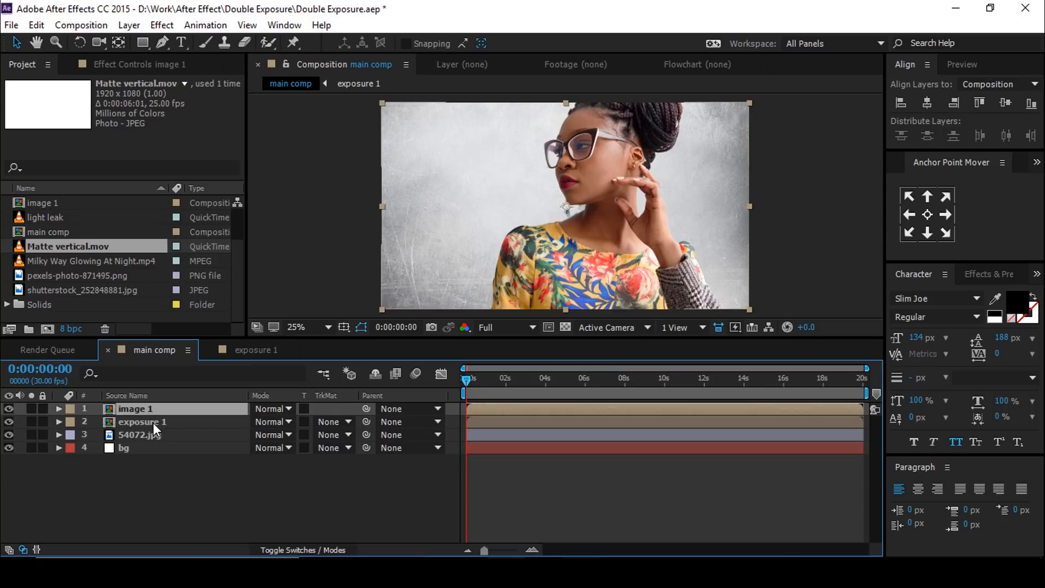
click(141, 422)
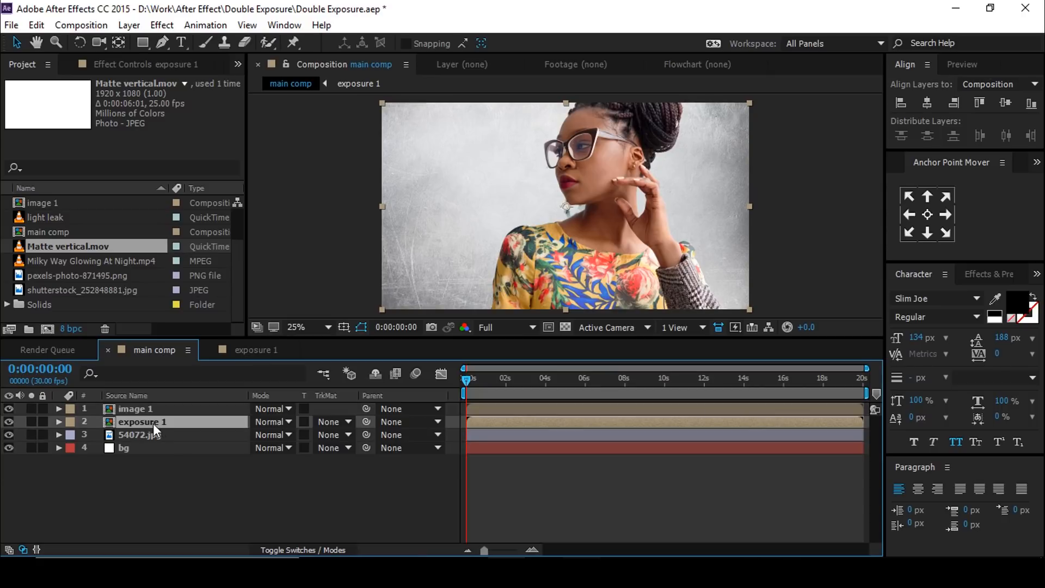
click(333, 422)
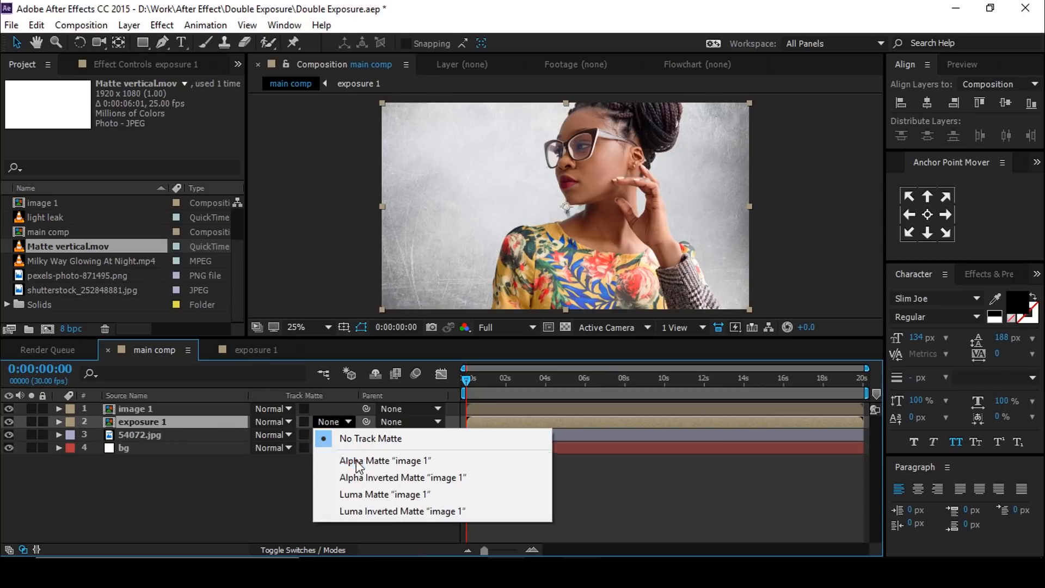
click(385, 460)
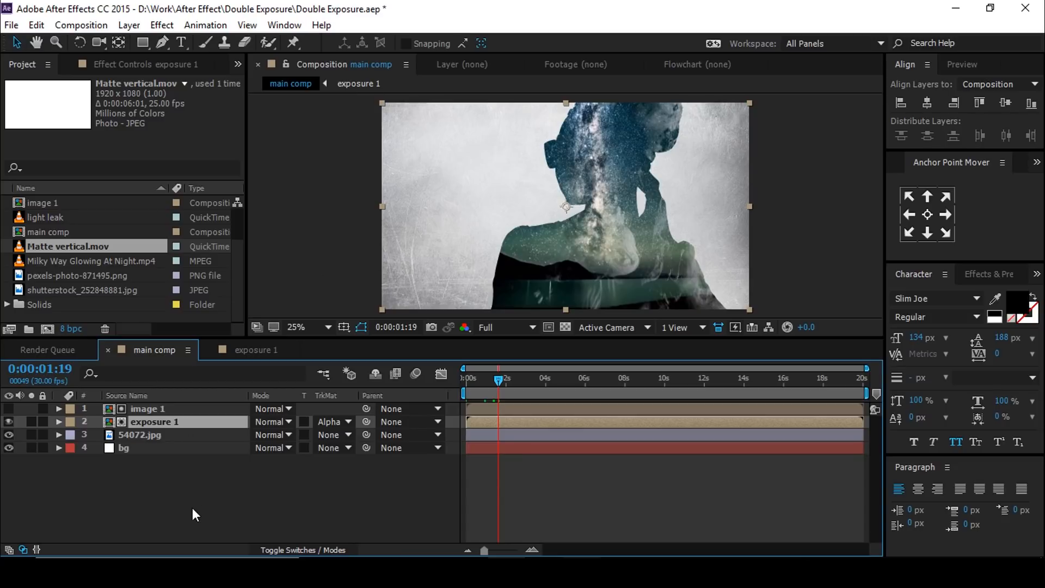
click(147, 409)
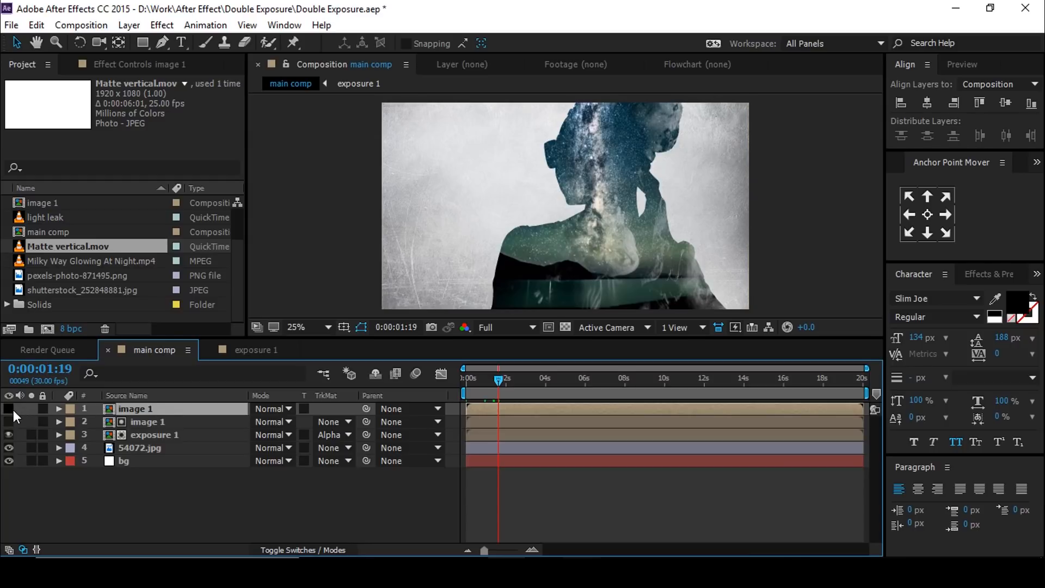
- Mask the duplicated top image 1 copy with an inverted pen mask feathered to 148 px
click(9, 408)
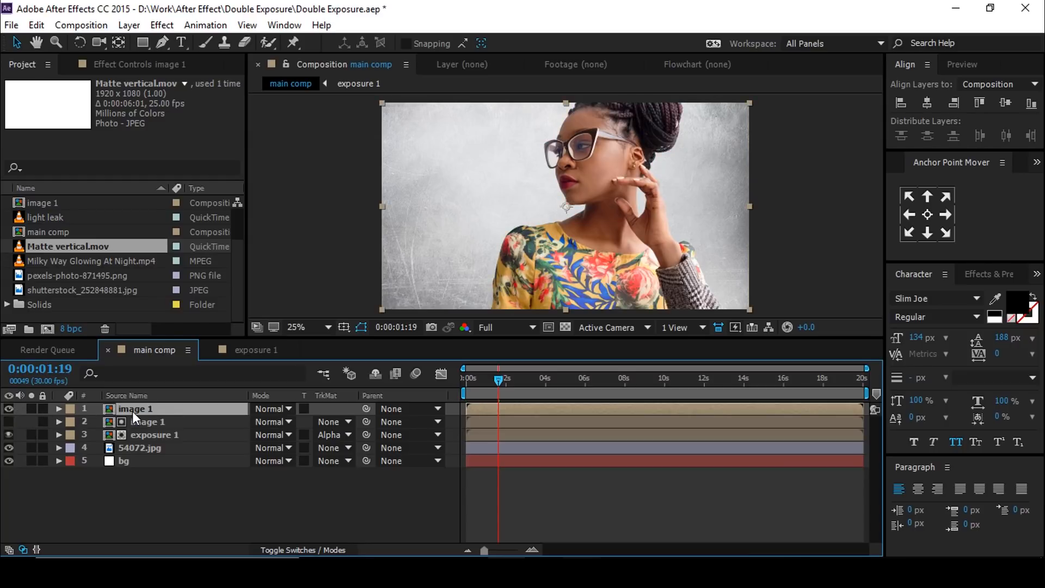
click(161, 44)
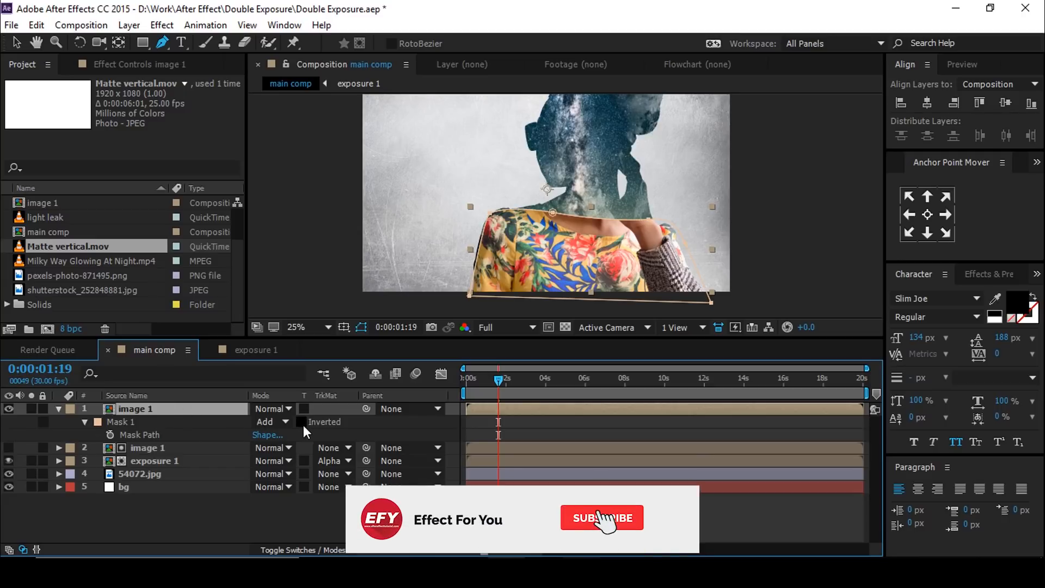
click(300, 421)
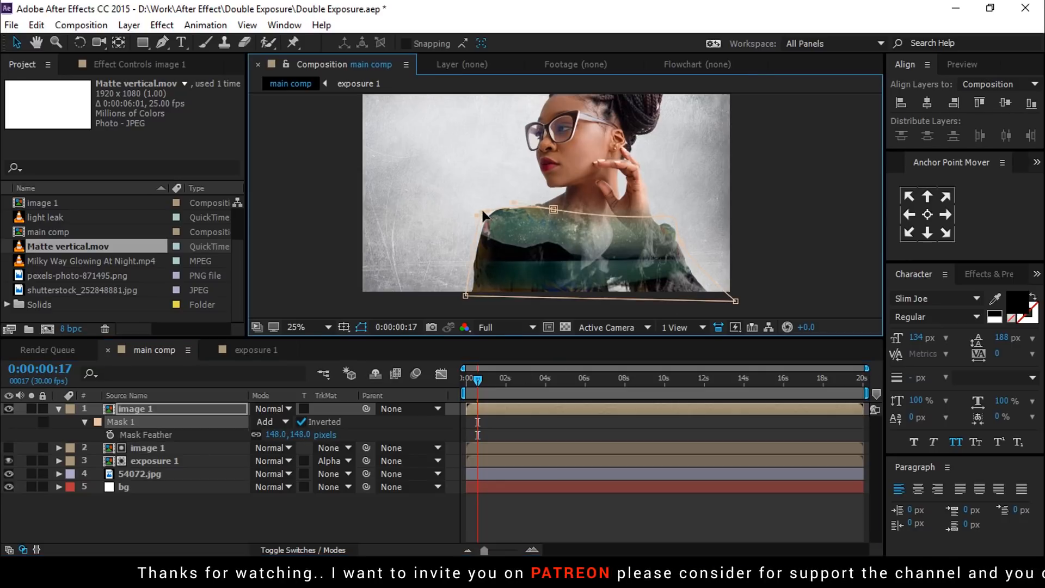
drag(733, 301, 746, 317)
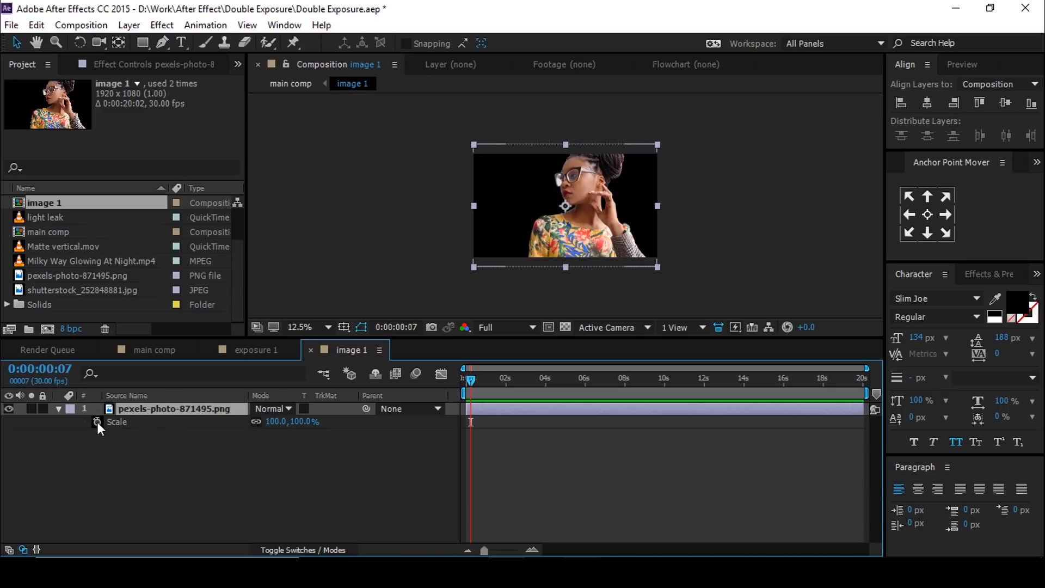
- Add a Scale keyframe at 0:00 on the portrait in image 1, then go back to main comp
click(97, 422)
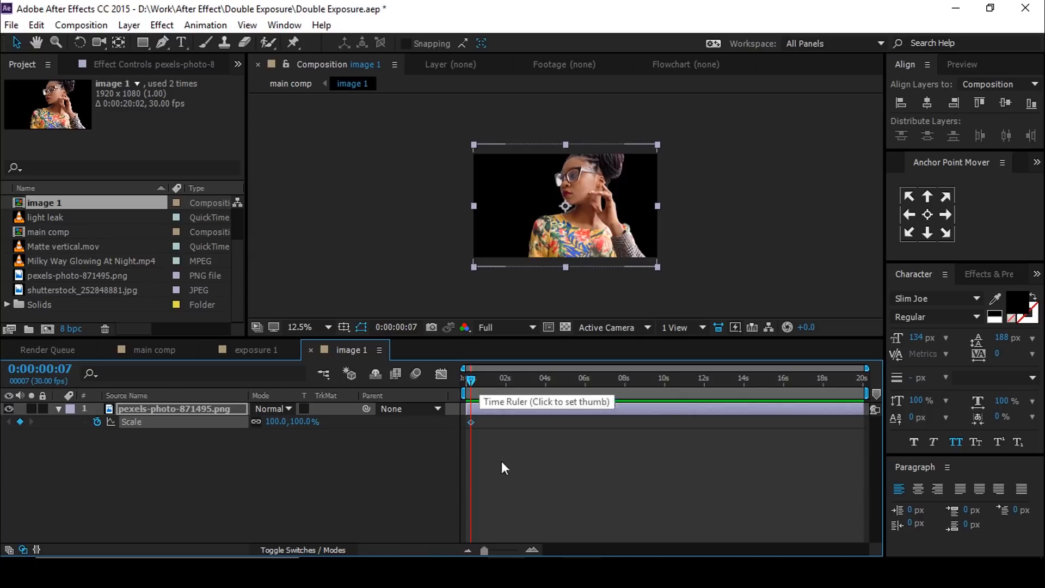
click(464, 378)
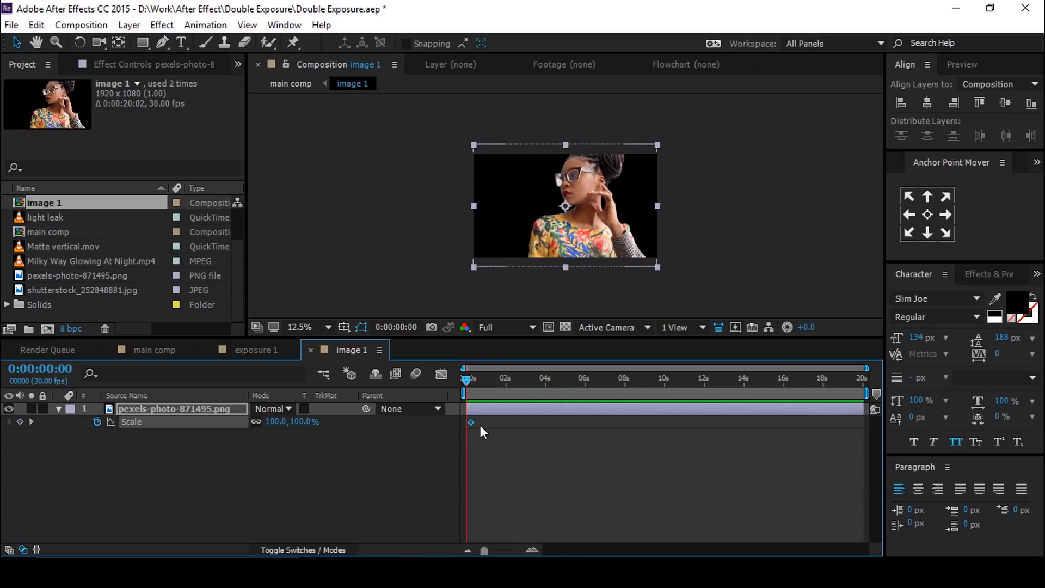
mouse_move(575, 389)
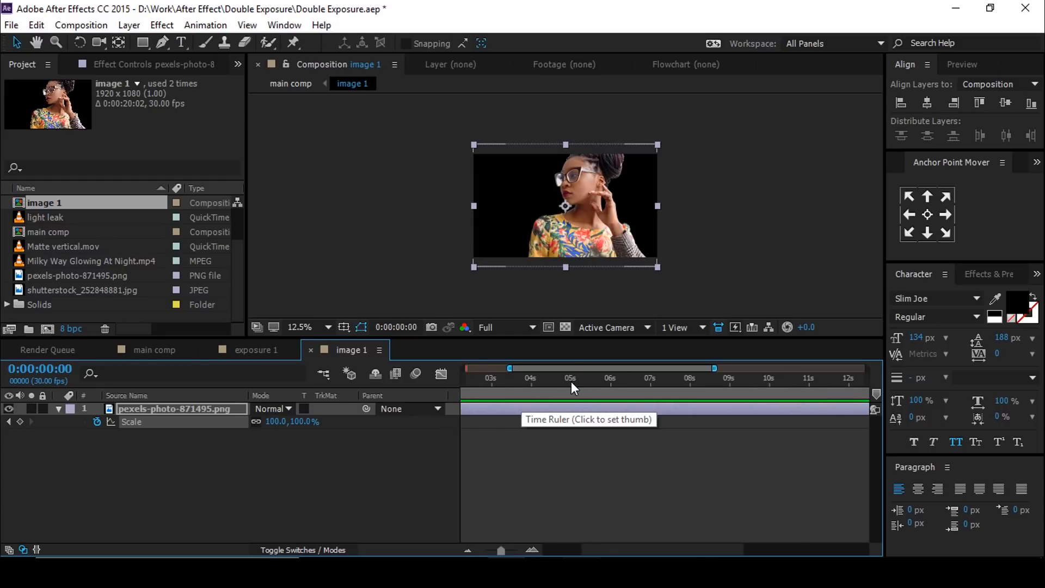
click(570, 368)
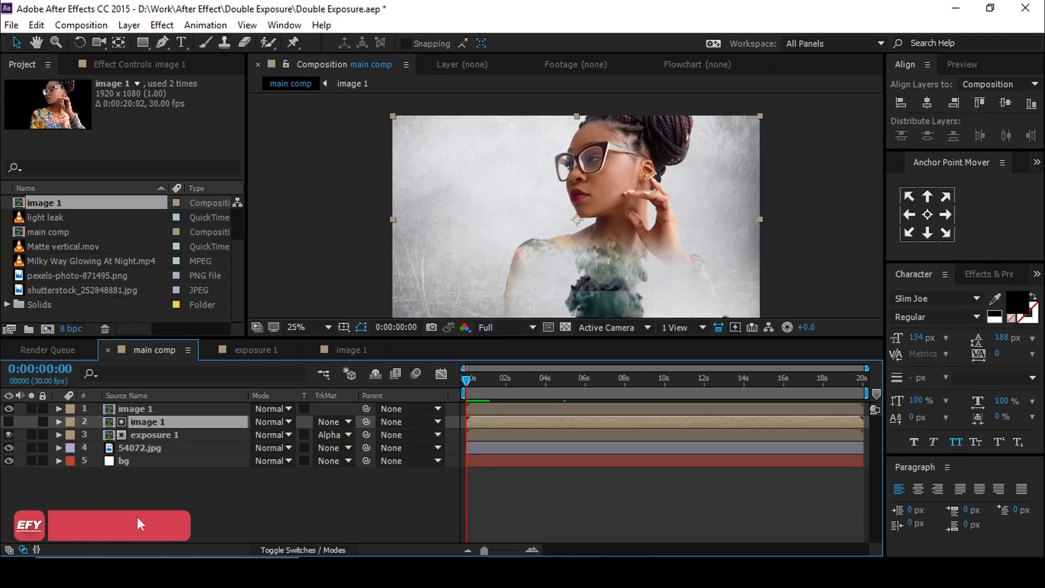
- Apply the Evaporate text preset to both the EXPOSURE and DOUBLE layers
click(154, 435)
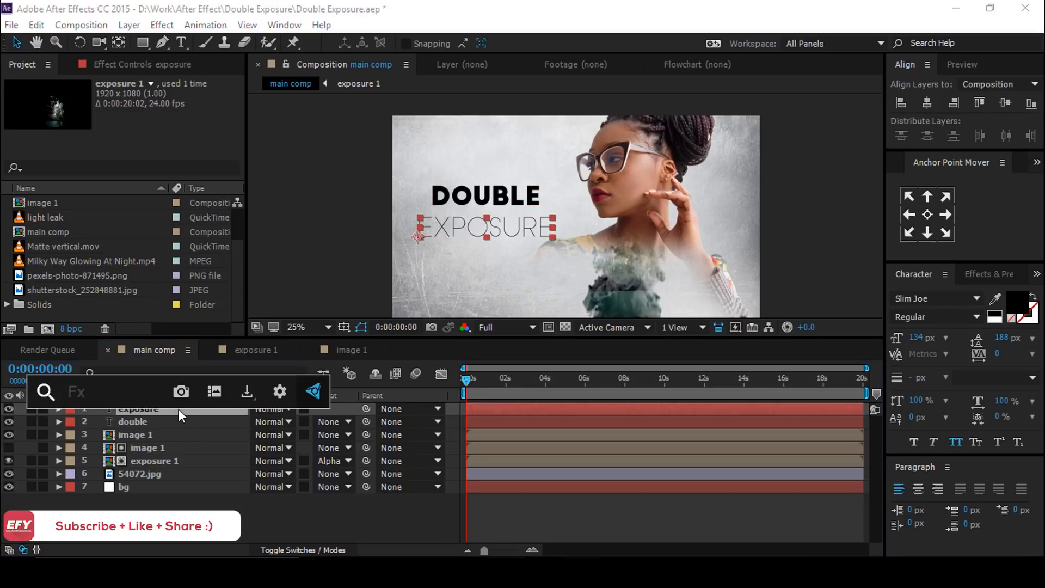
text(eva)
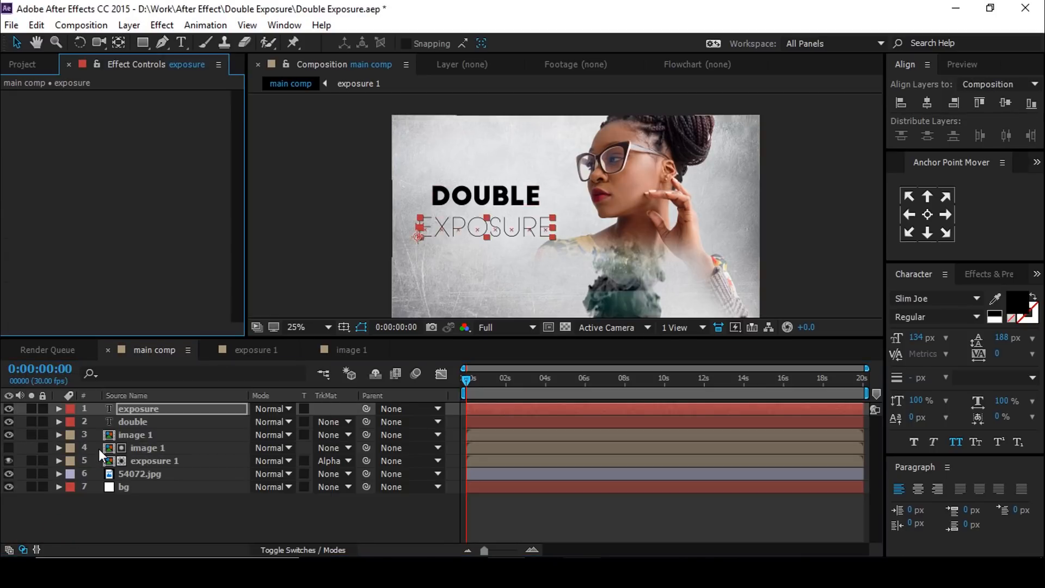
click(133, 422)
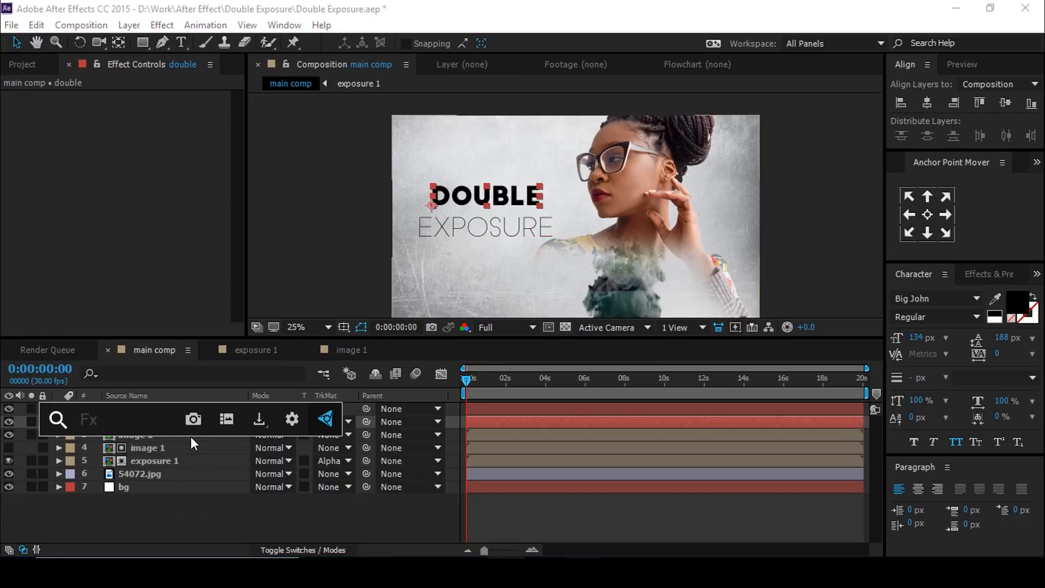
text(eva)
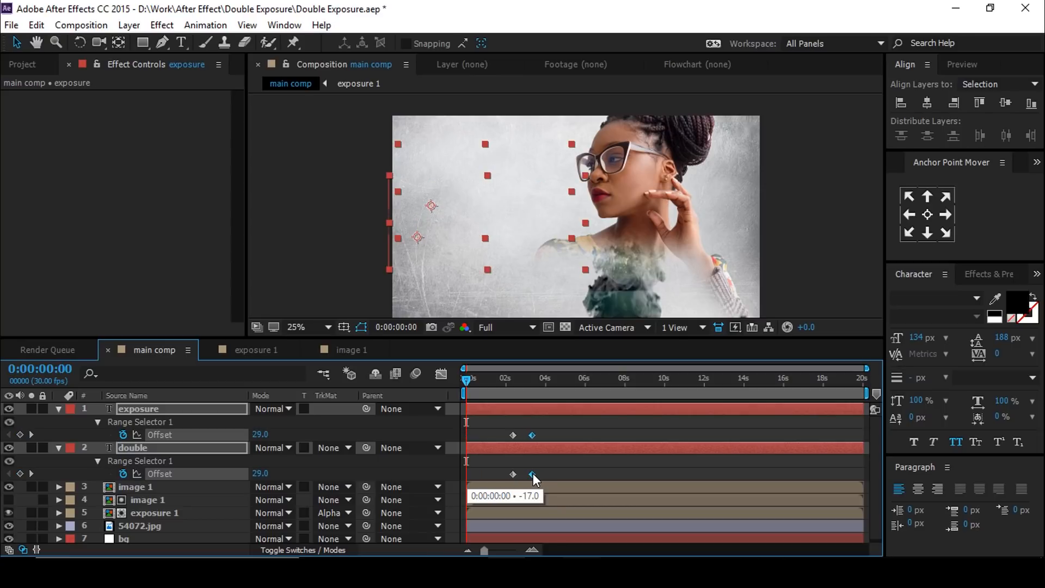
- Drag both Range Selector Offset keyframes so the evaporate animations start at 0:00
drag(533, 476, 467, 477)
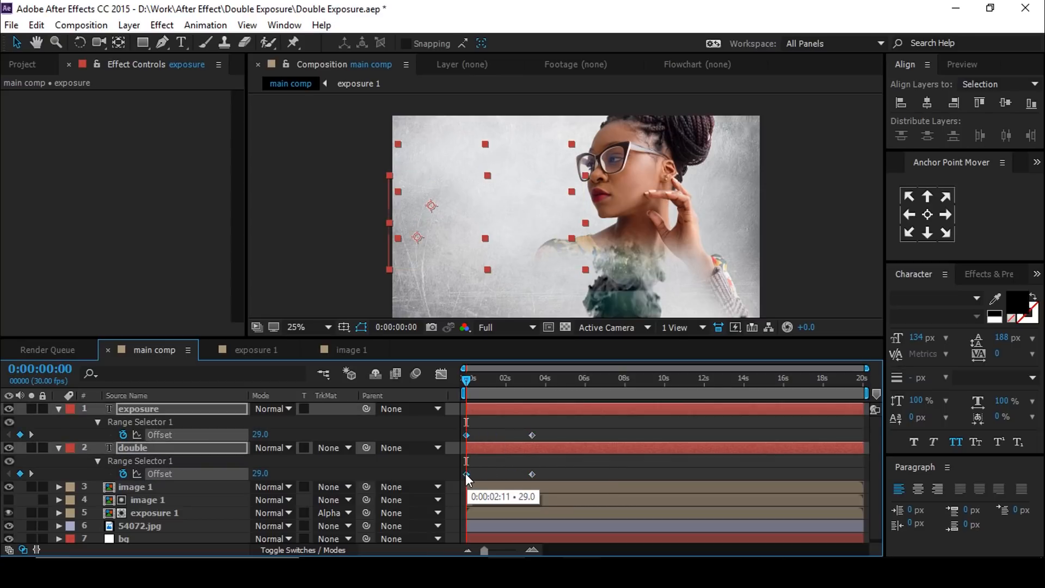
drag(467, 473, 533, 475)
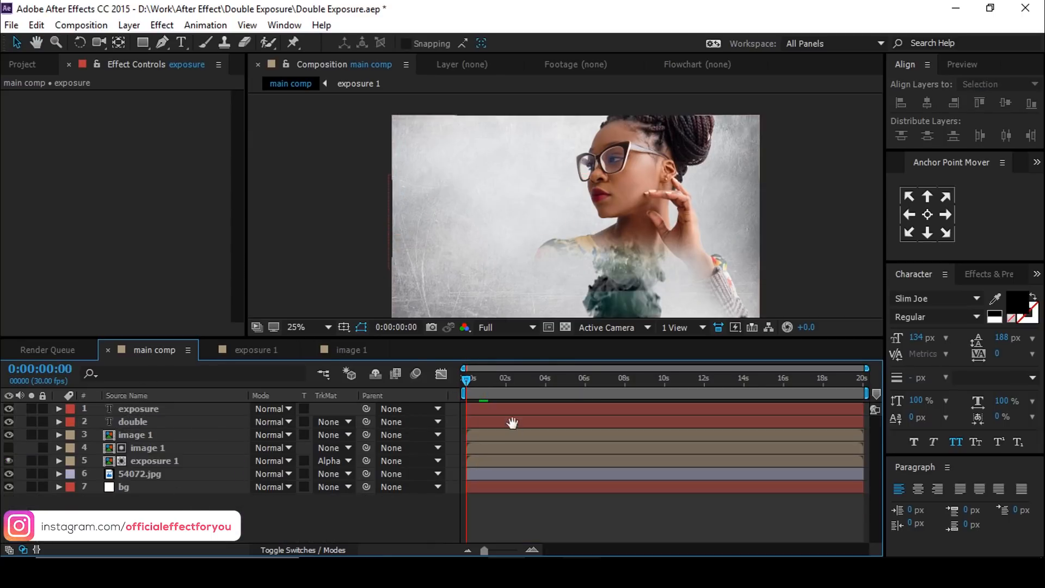
click(484, 378)
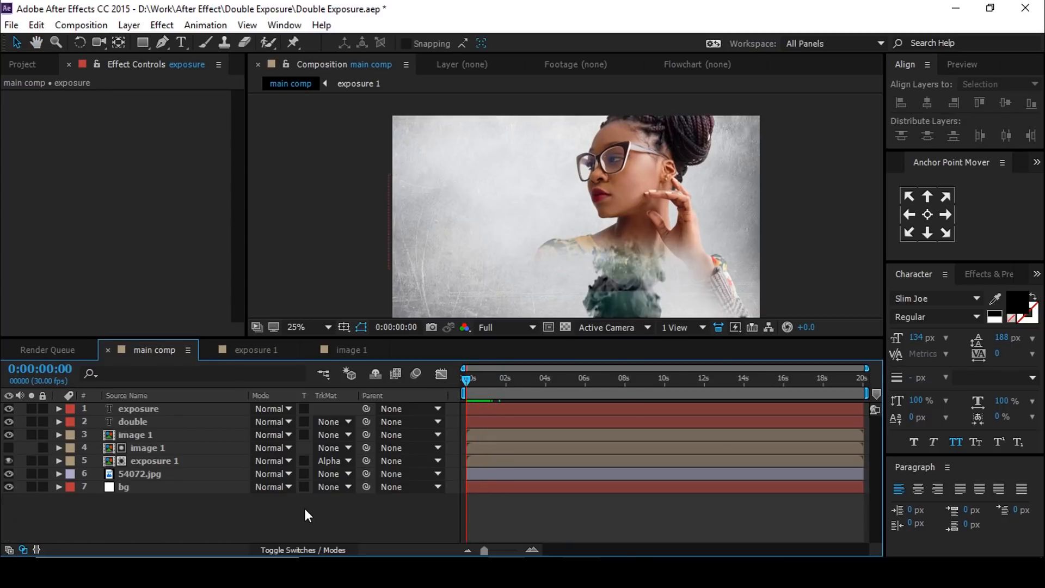
click(21, 65)
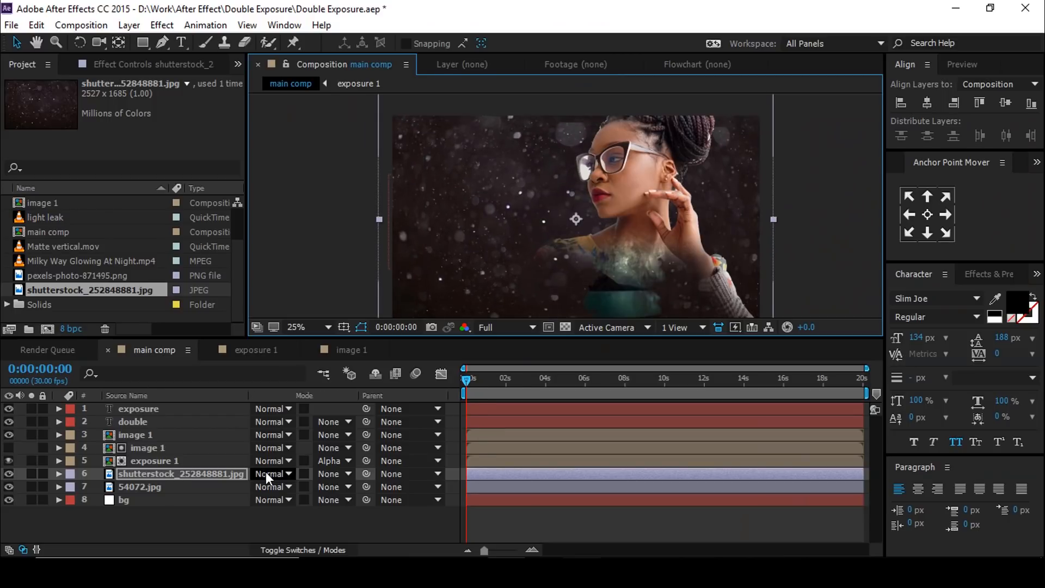
- Set both dust overlay layers' blending mode to Screen
click(270, 473)
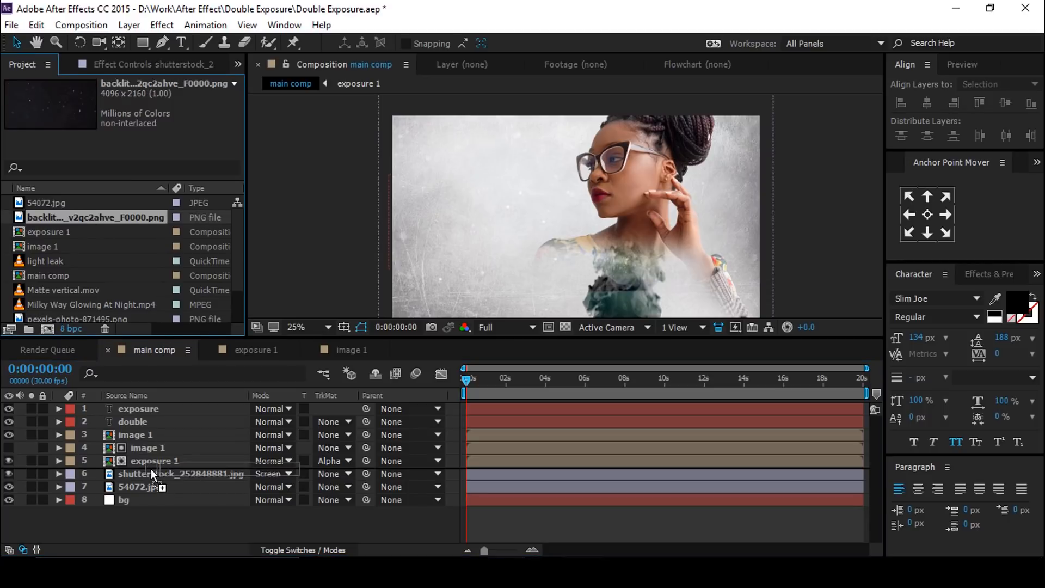
click(272, 474)
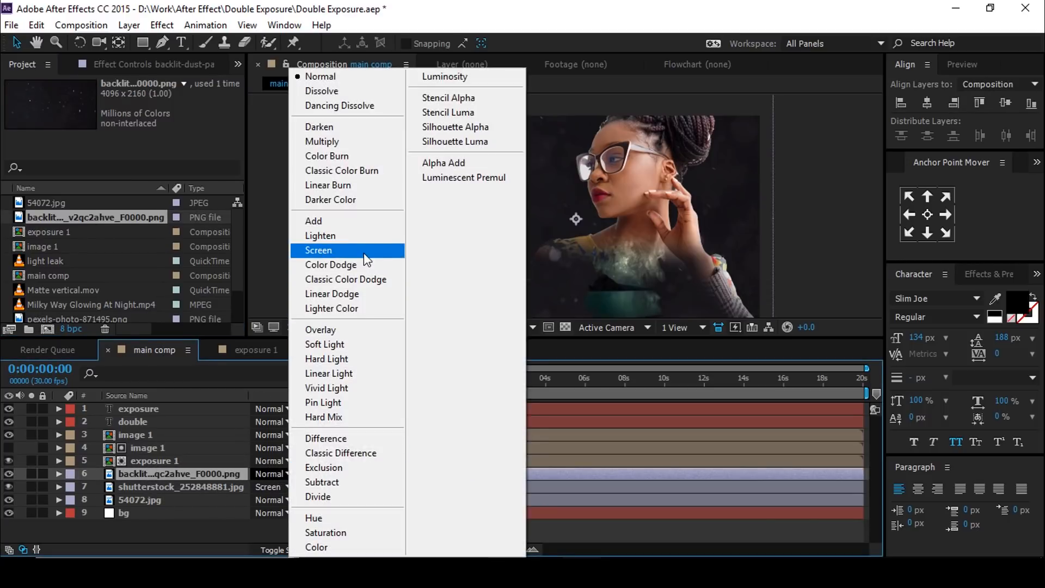
click(318, 251)
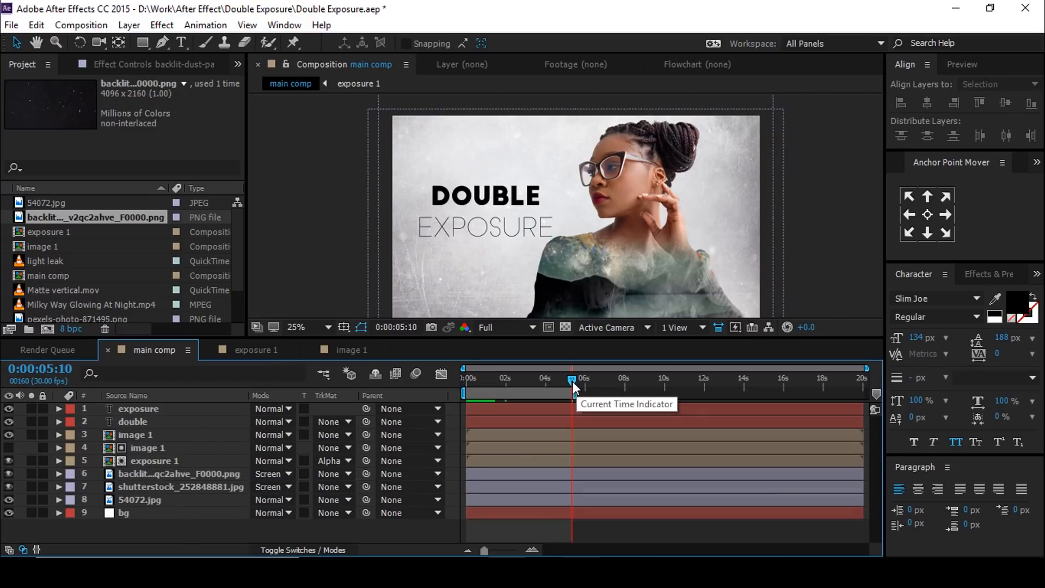
- Bring up the work-area context menu (Lift/Extract/Trim) with the title mid-dissolve around 4-5 s
right_click(540, 397)
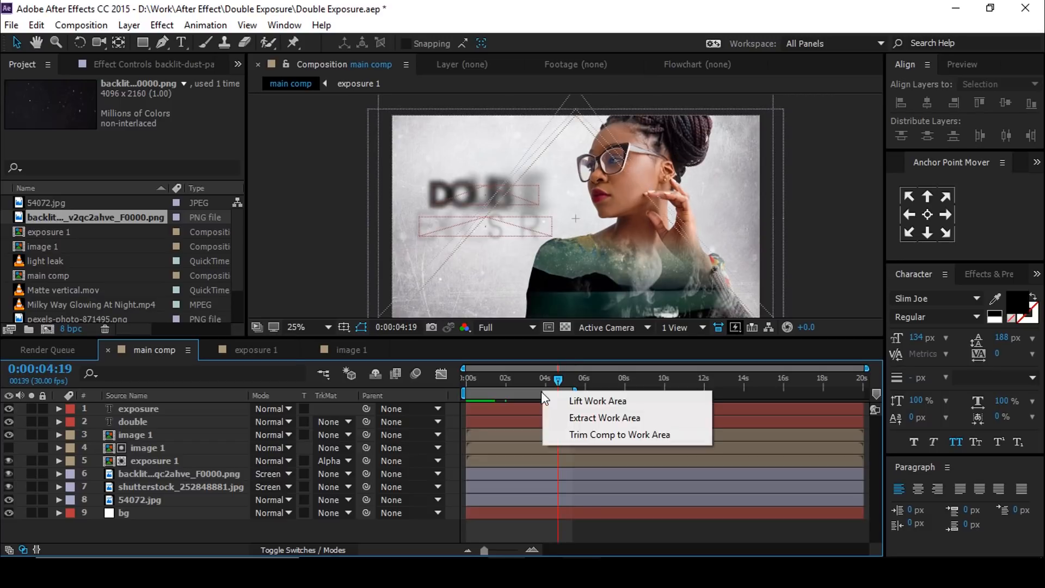